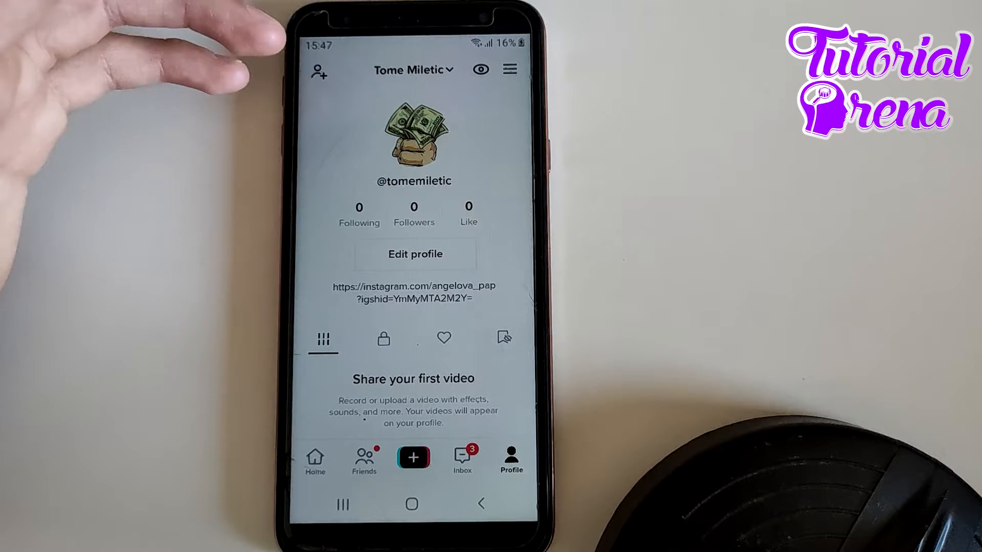
mouse_move(157, 62)
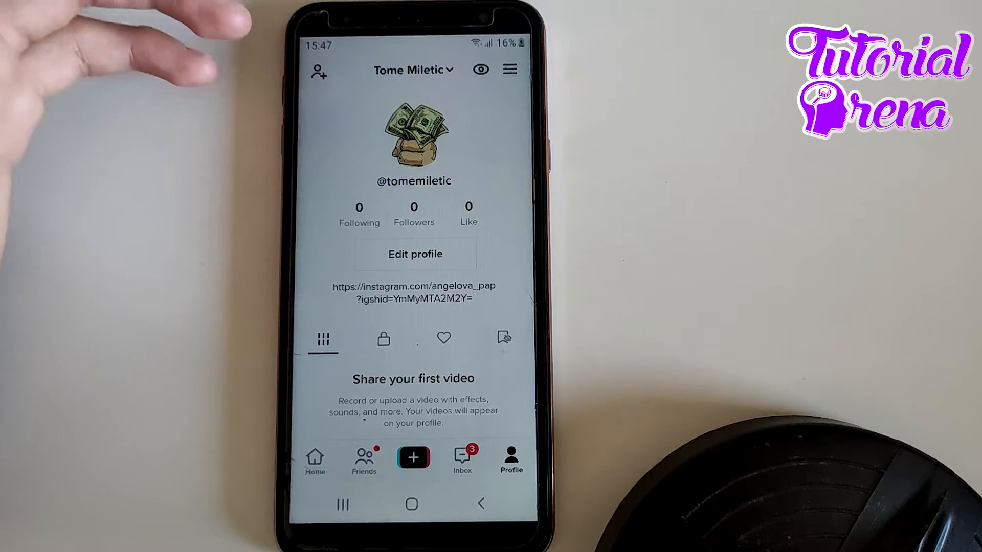
- Reach Settings and privacy through the profile's three-line menu
left_click(510, 70)
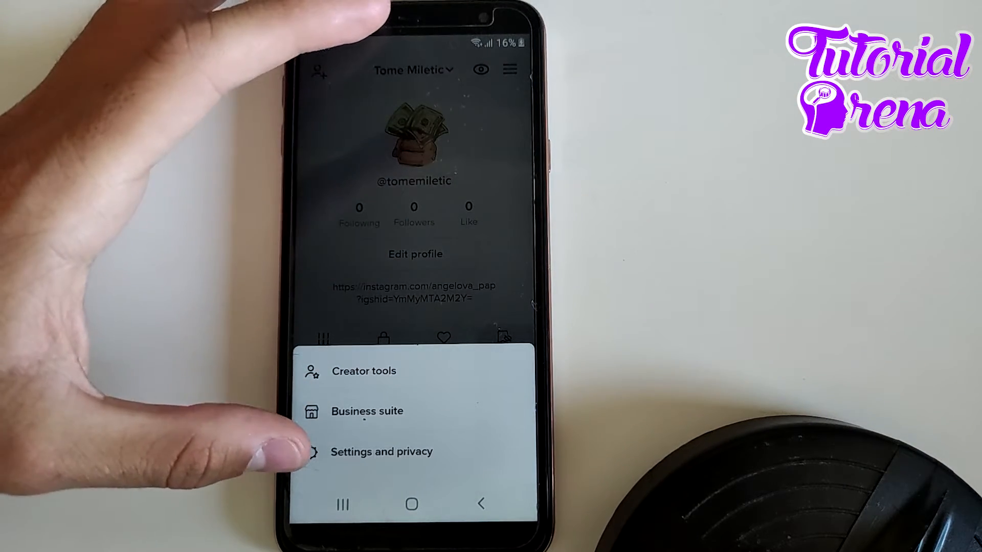
left_click(380, 451)
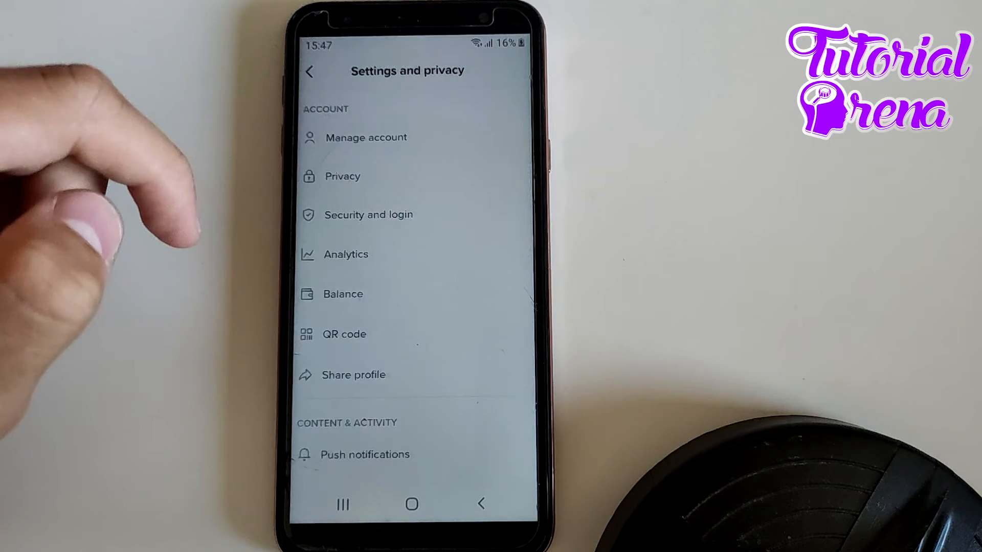
- Go to Manage account, then the Phone number entry screen with an empty field
left_click(366, 137)
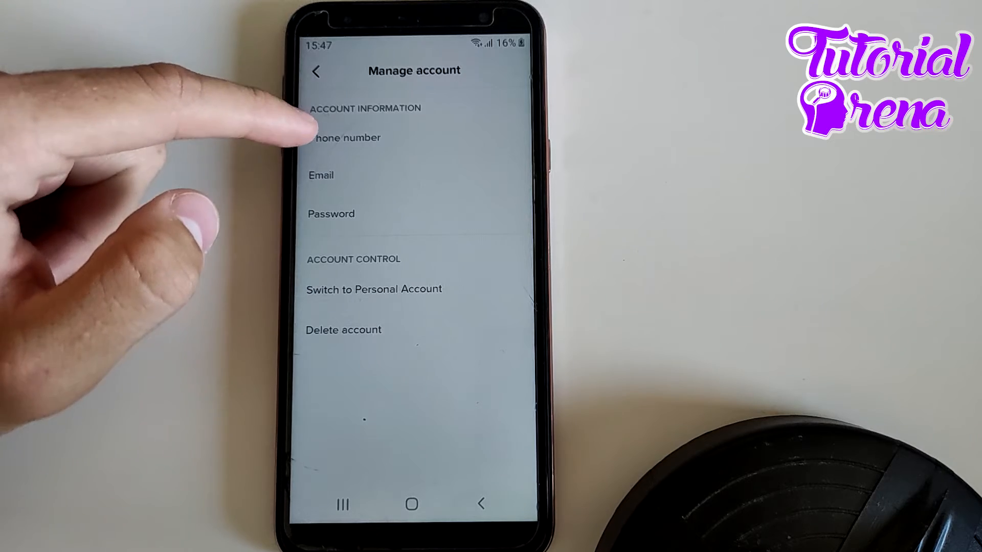
left_click(345, 137)
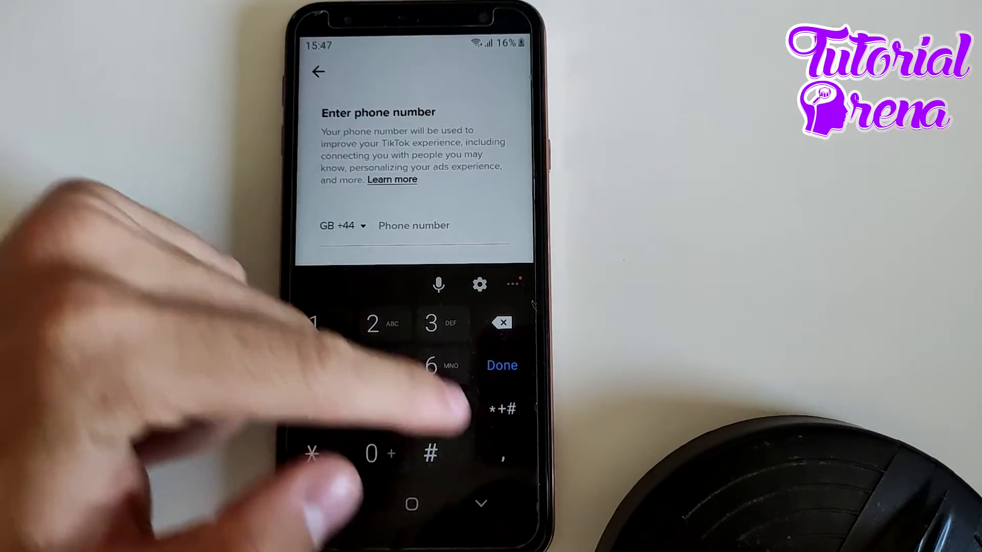